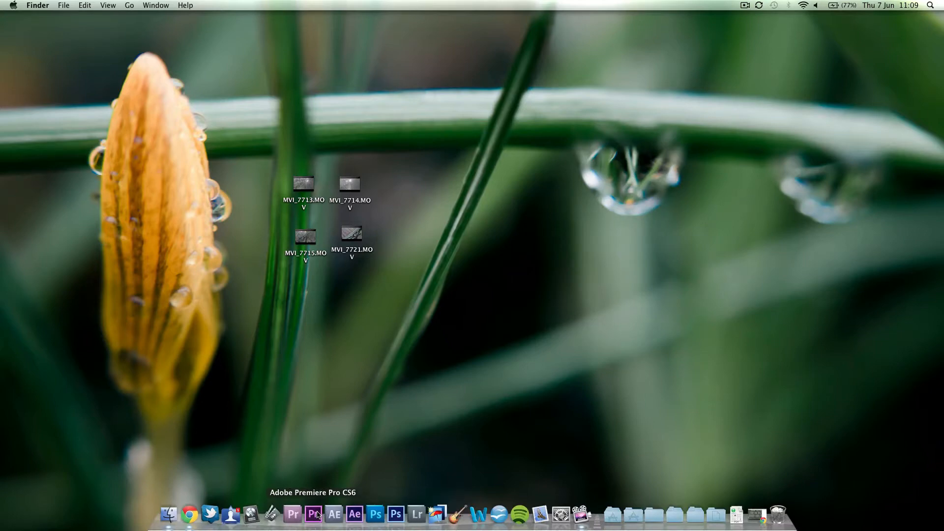
Launch Premiere Pro CS6 and create a new project saved to the Desktop.
left_click(313, 514)
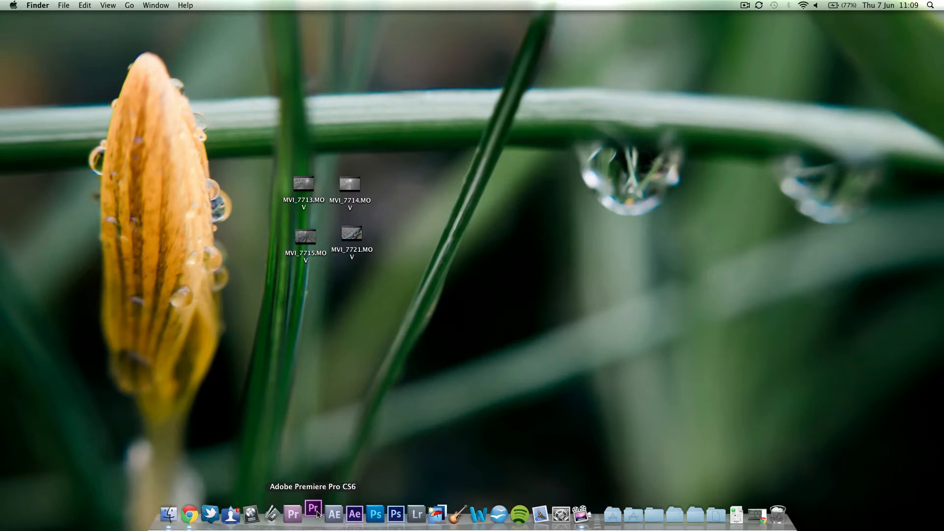
left_click(312, 514)
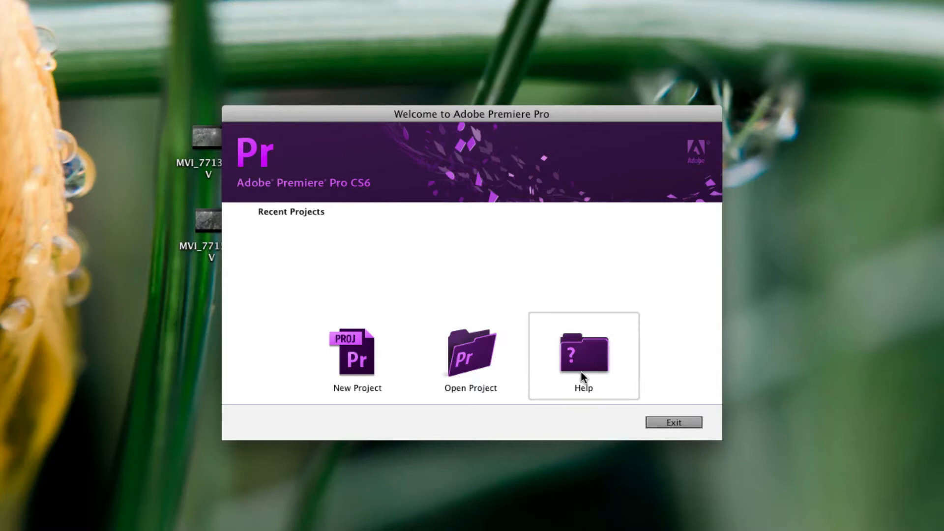
mouse_move(385, 367)
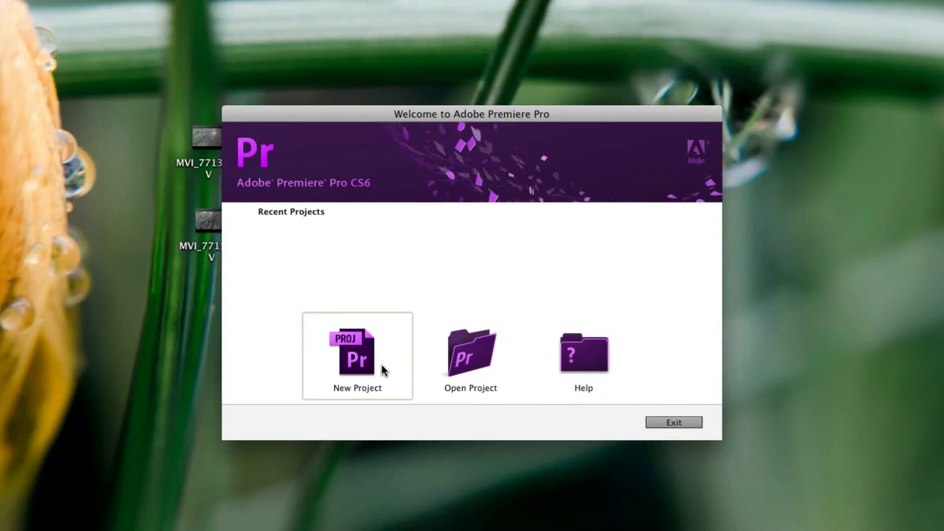
left_click(356, 355)
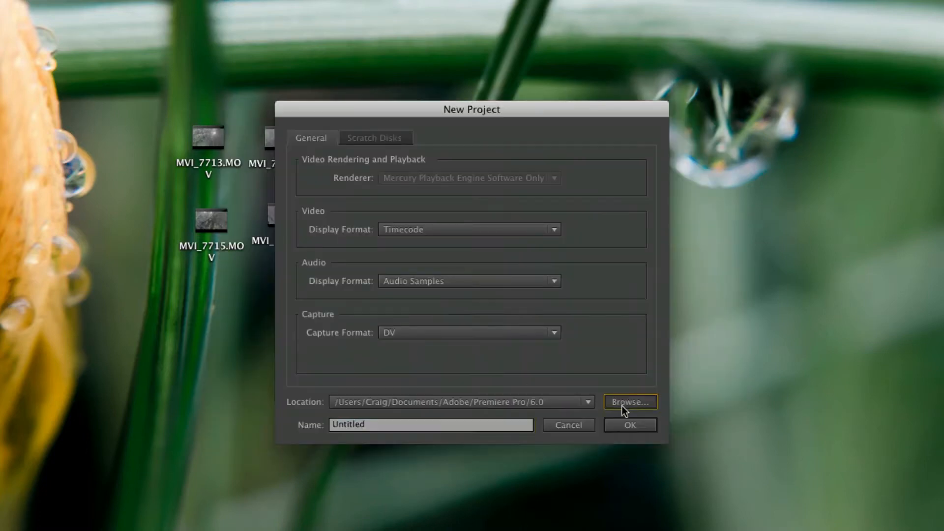
left_click(629, 402)
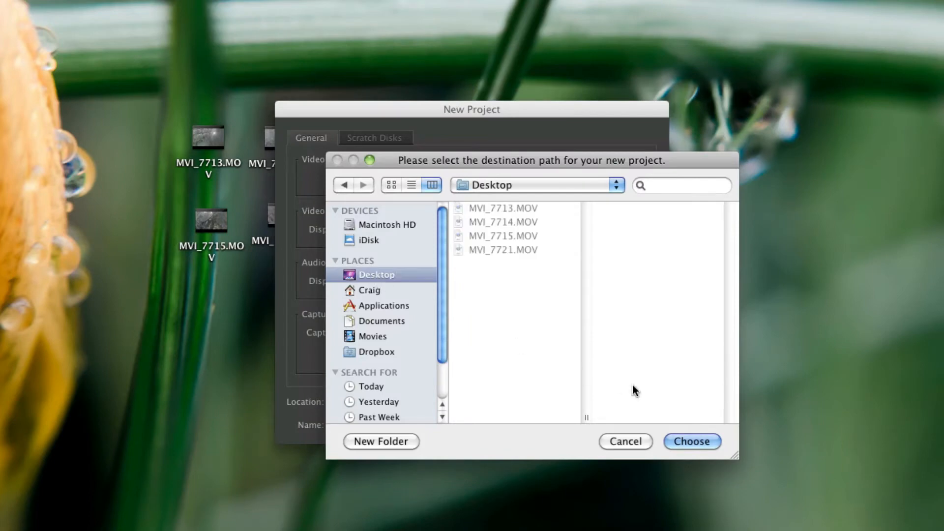
left_click(691, 441)
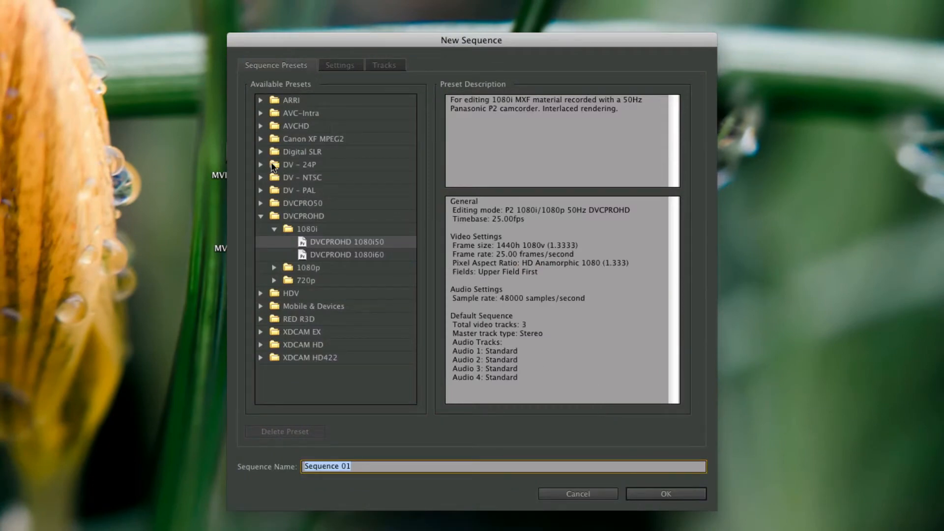
Create Sequence 01 from the DVCPROHD 720p24 preset under the Digital SLR presets.
left_click(261, 152)
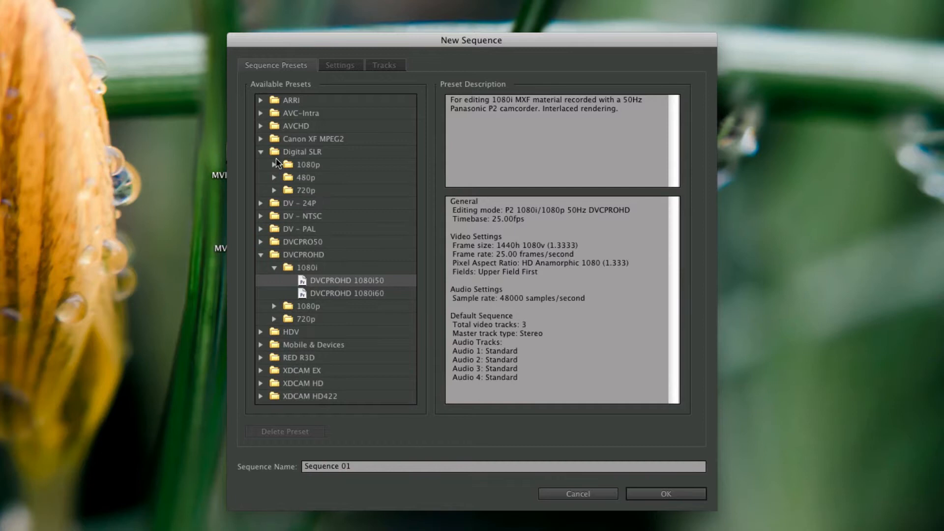
mouse_move(277, 336)
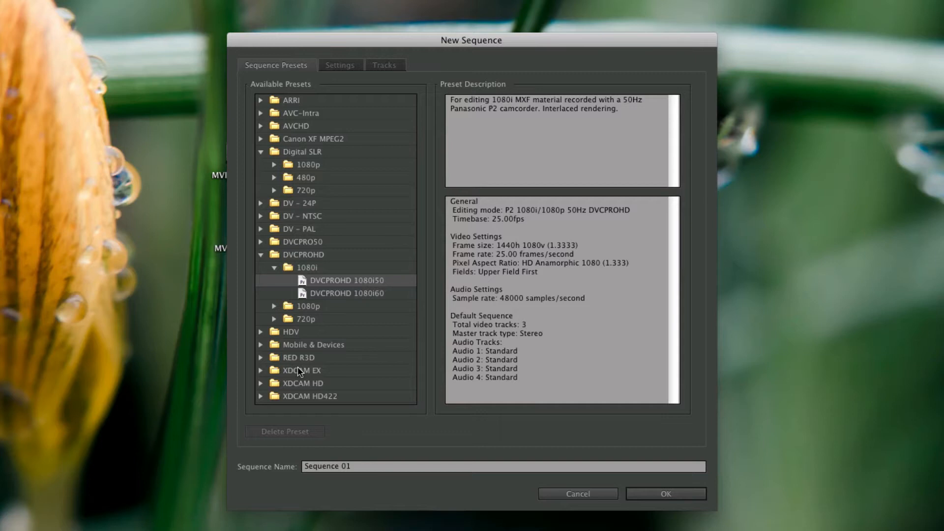
mouse_move(301, 203)
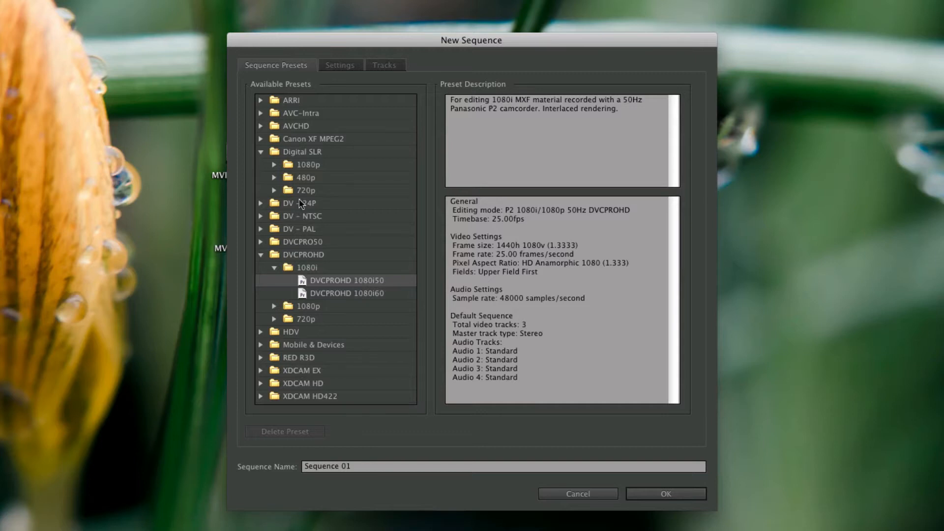
mouse_move(306, 48)
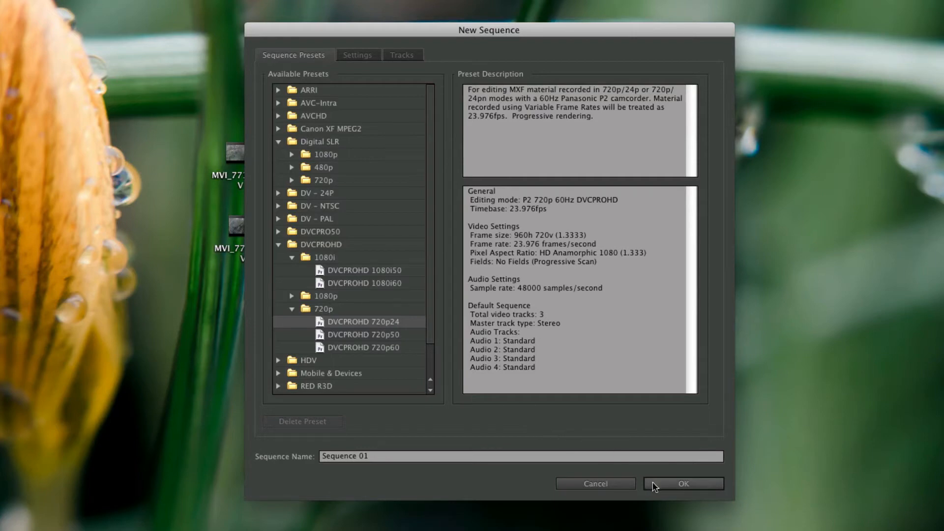
left_click(682, 483)
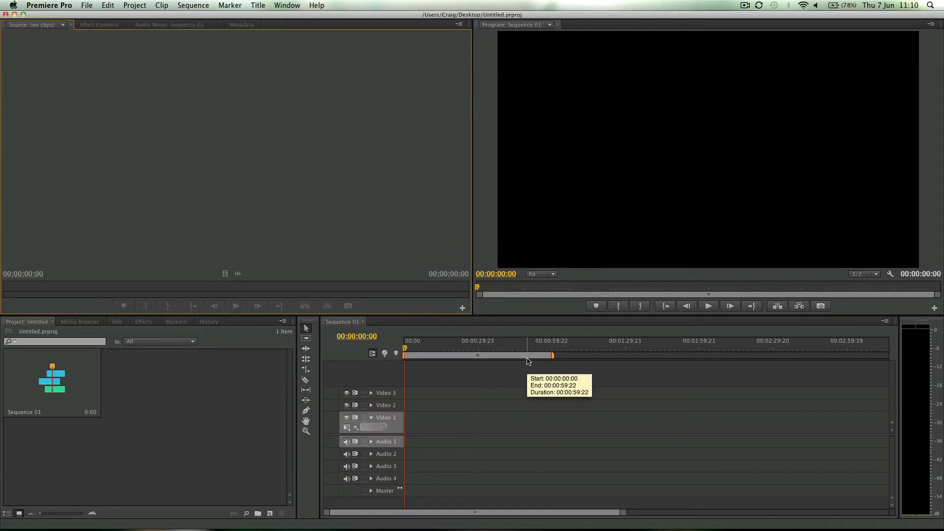
mouse_move(527, 360)
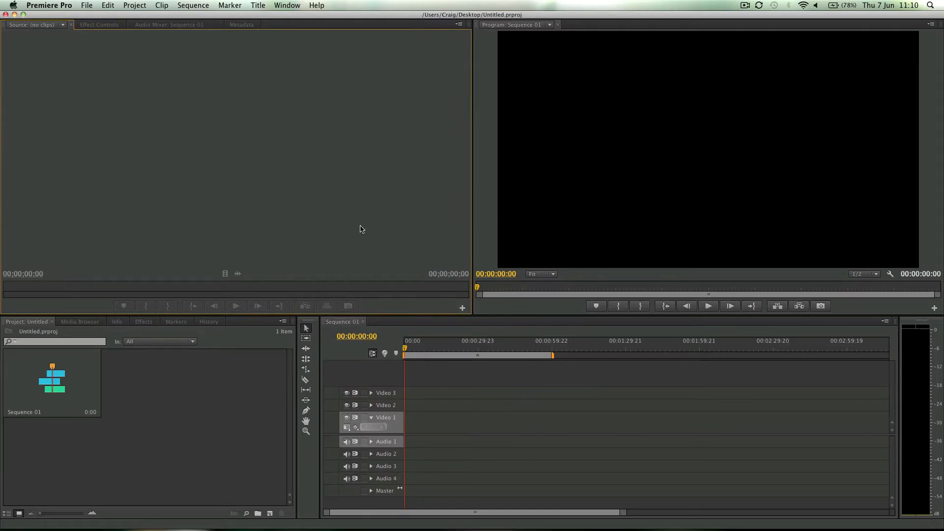
mouse_move(257, 374)
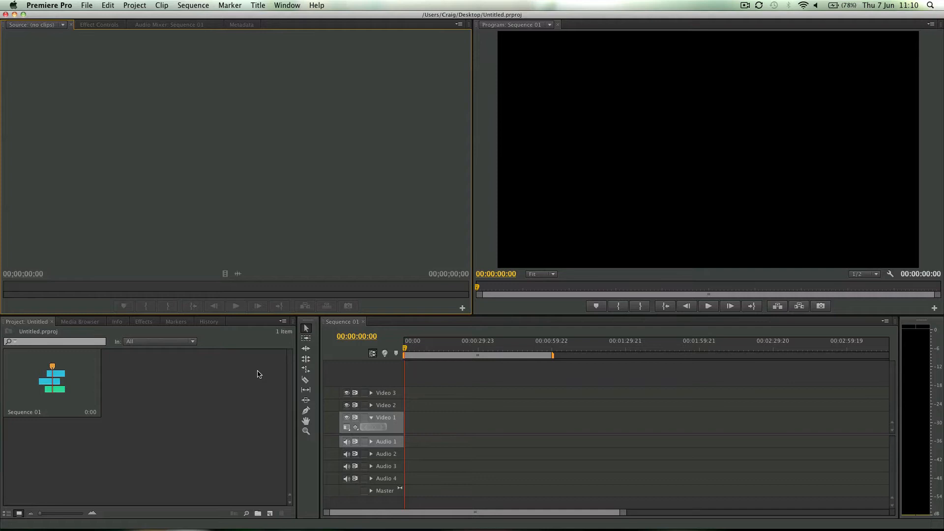
mouse_move(527, 352)
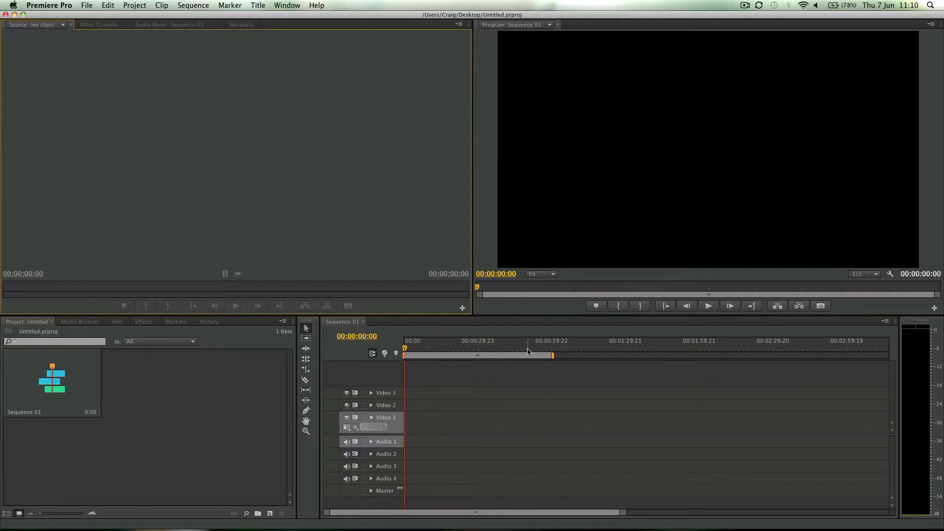
mouse_move(691, 312)
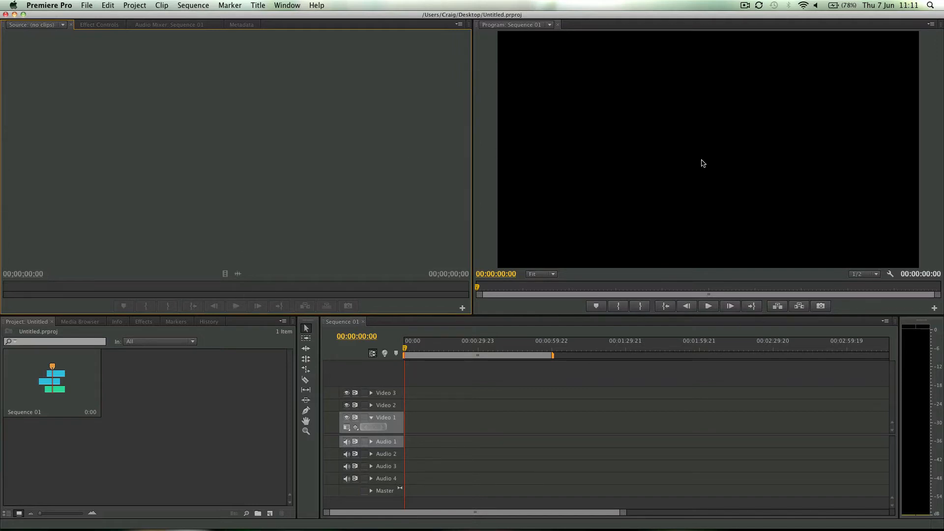
mouse_move(693, 165)
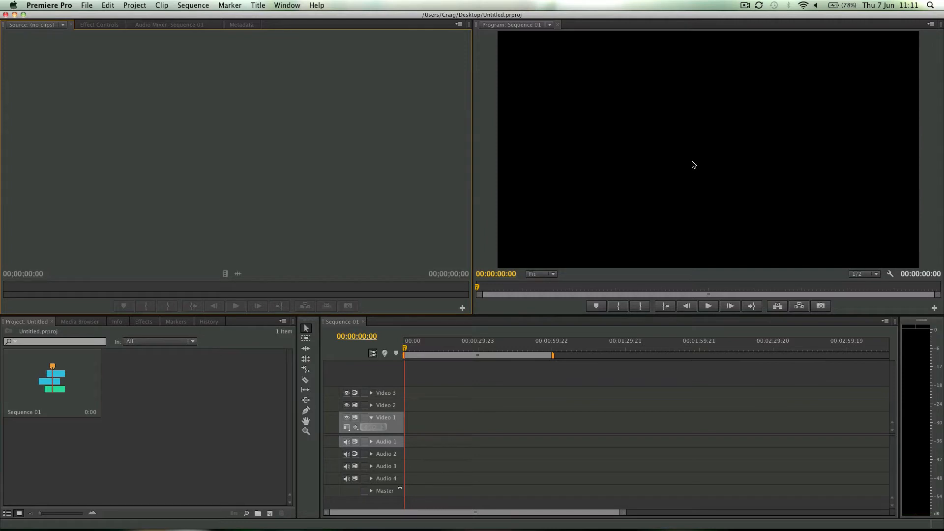
left_click(286, 5)
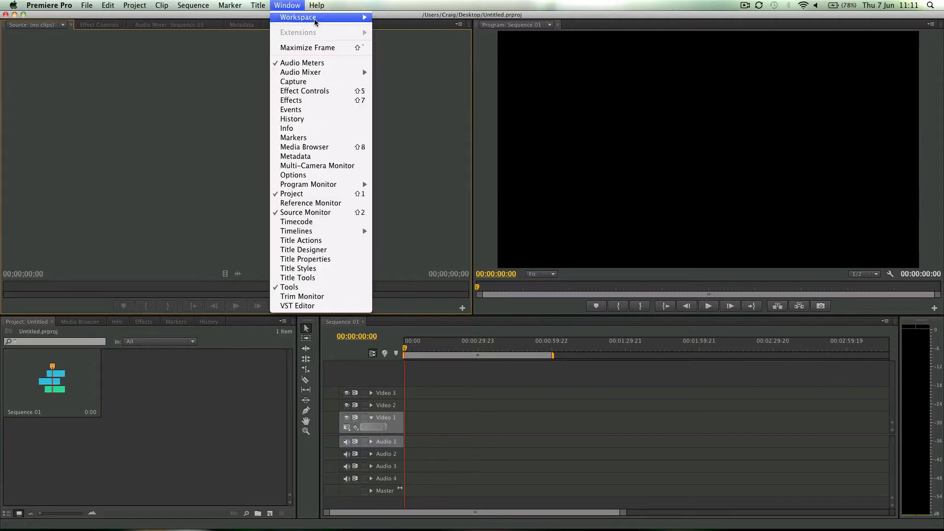
left_click(396, 51)
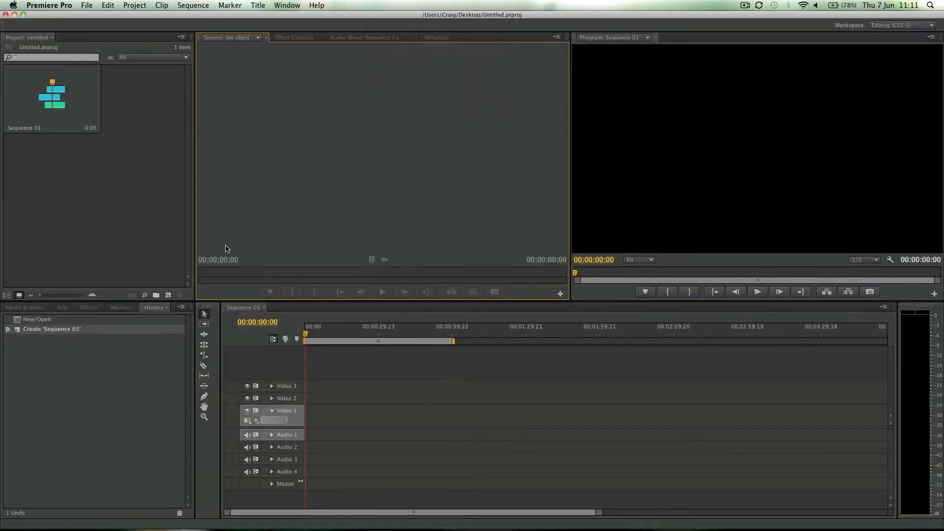
left_click(287, 6)
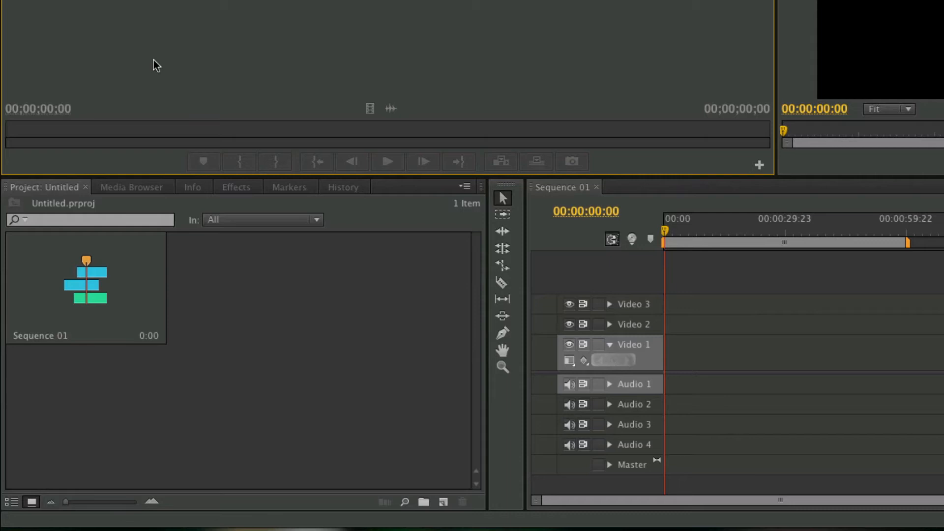
mouse_move(136, 187)
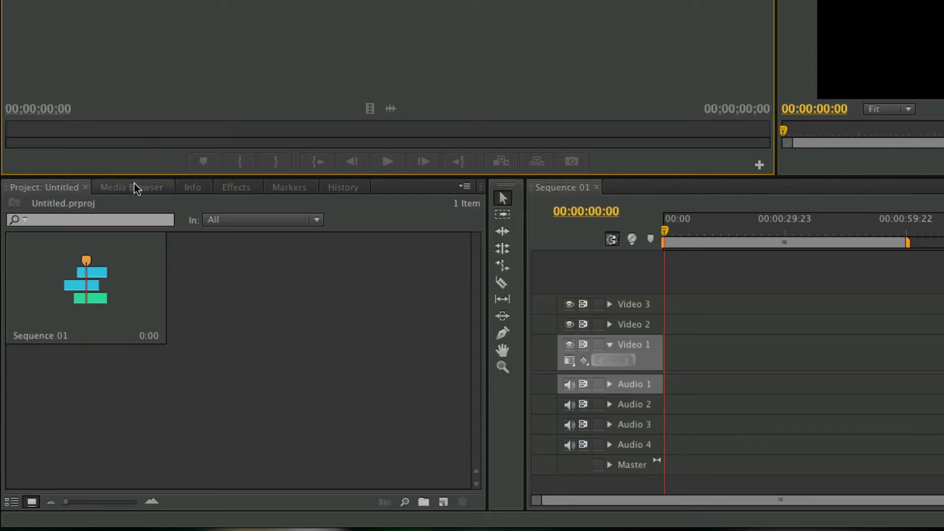
Browse Macintosh HD > Users > home > Desktop in the Media Browser to list the MOV clips.
left_click(130, 187)
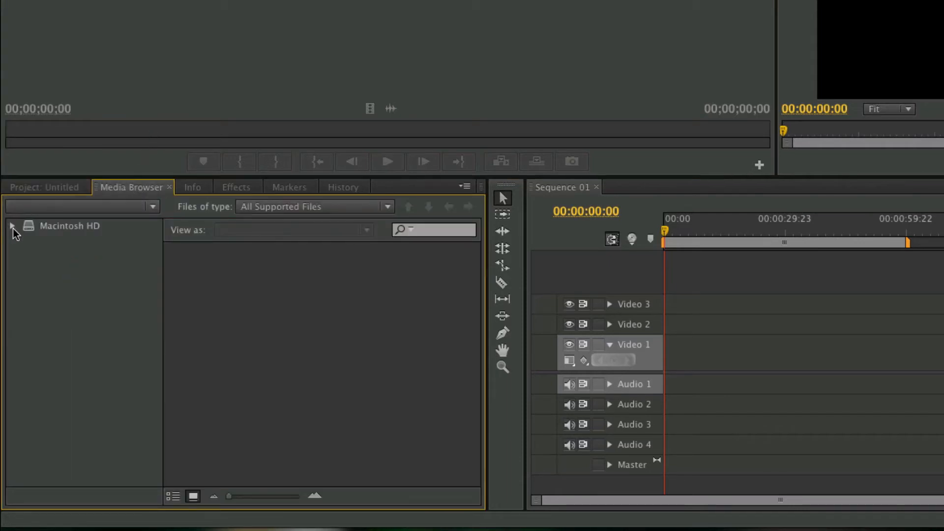
left_click(12, 226)
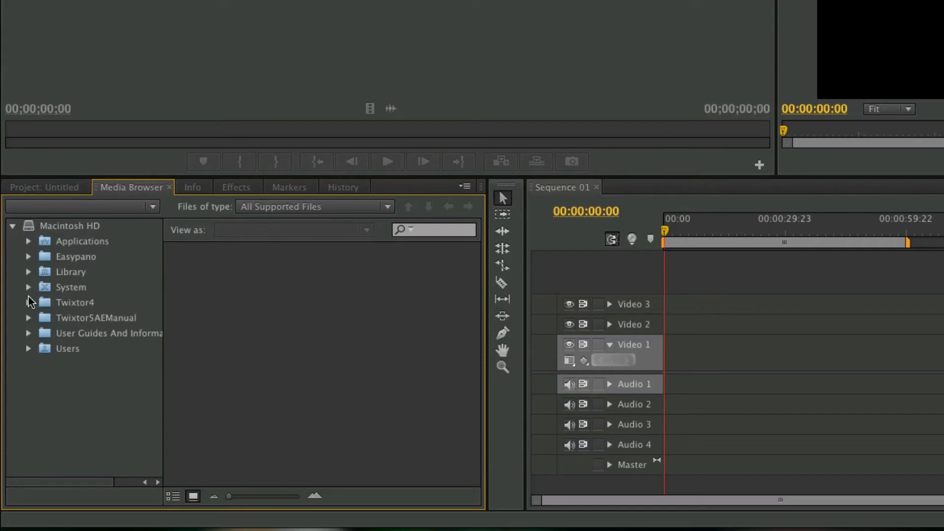
left_click(28, 348)
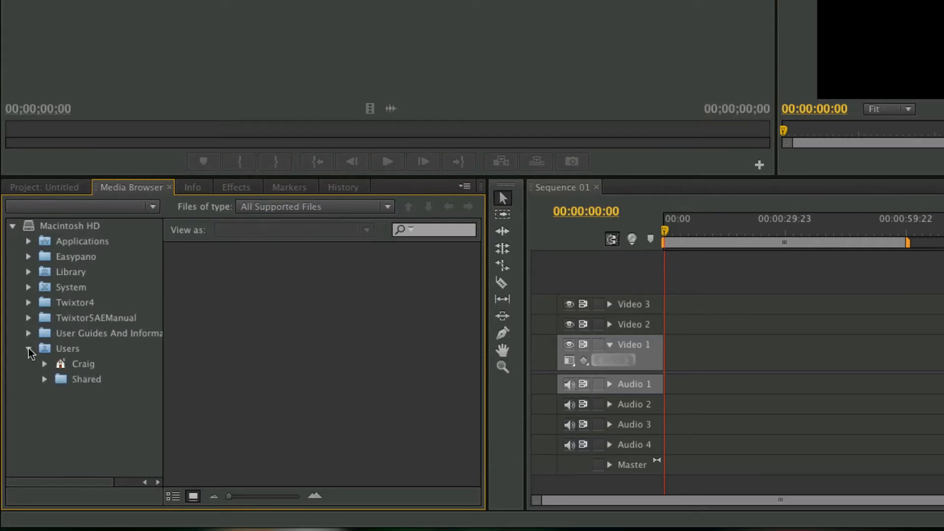
left_click(44, 363)
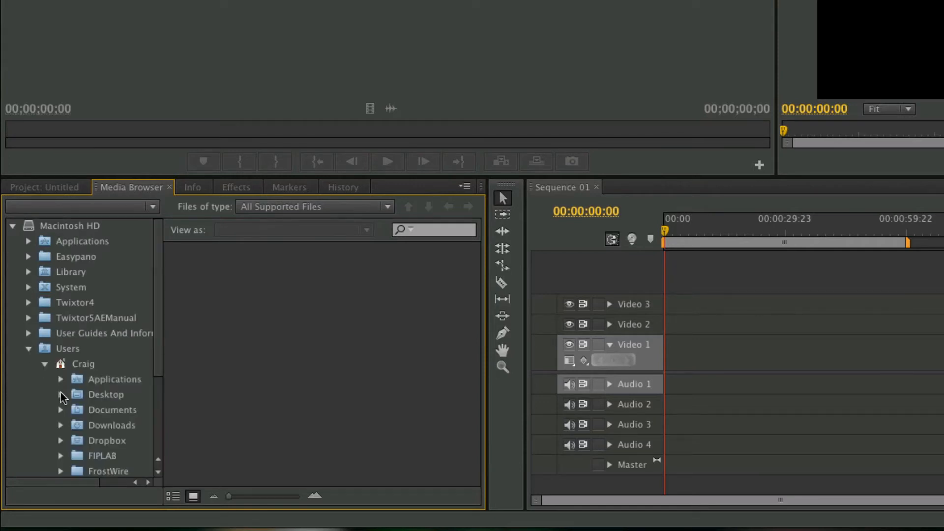
left_click(106, 394)
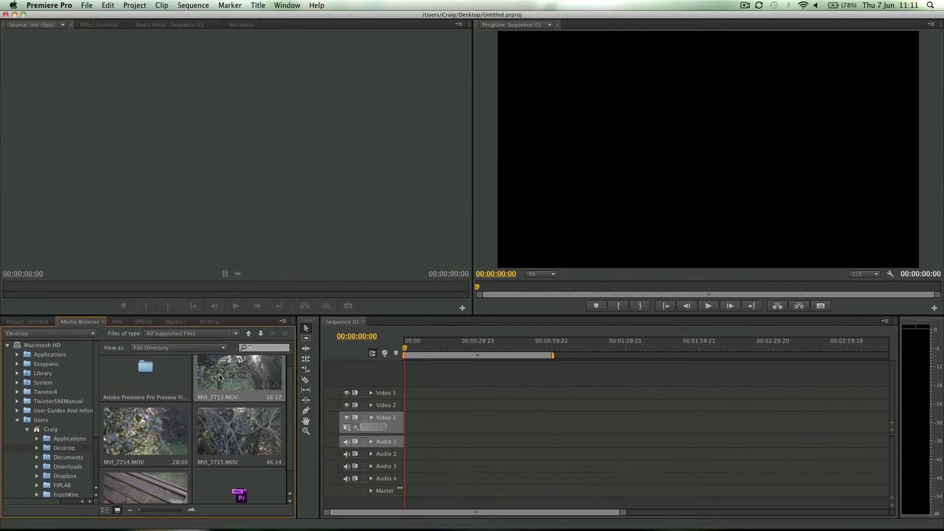
Load MVI_7713.MOV in the Source Monitor, play a few seconds, and stop at 00:00:03:18.
double_click(239, 373)
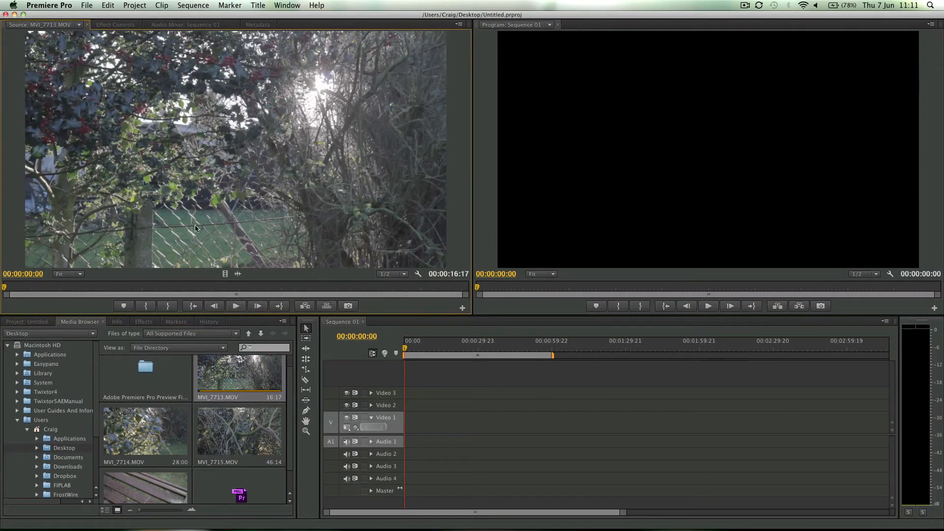
left_click(235, 306)
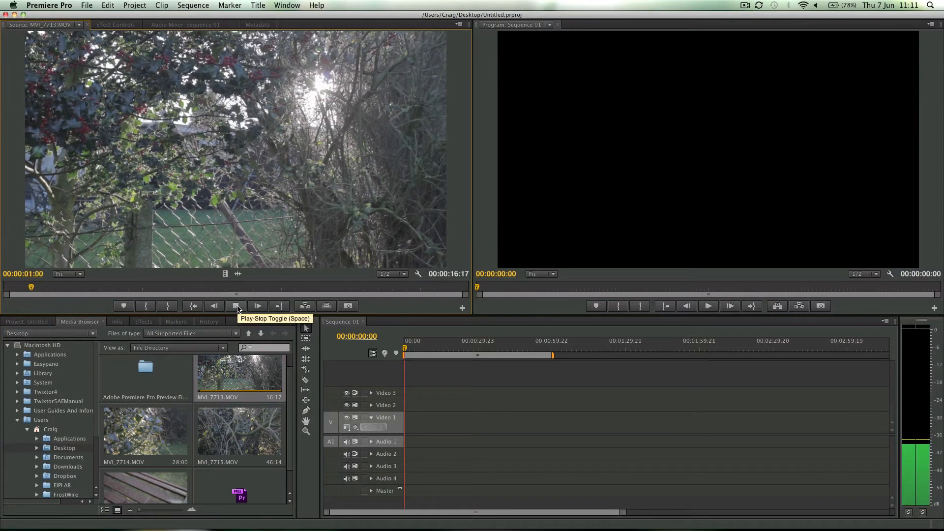
left_click(235, 306)
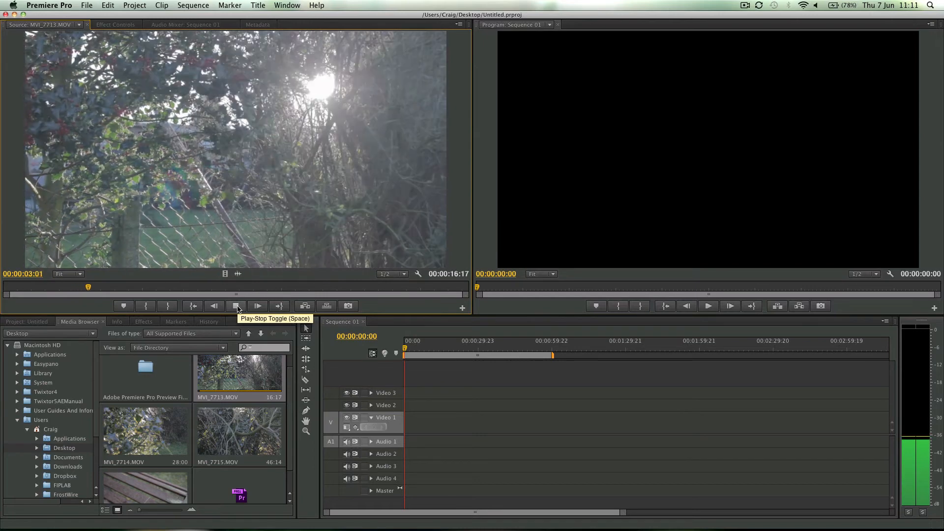
left_click(235, 305)
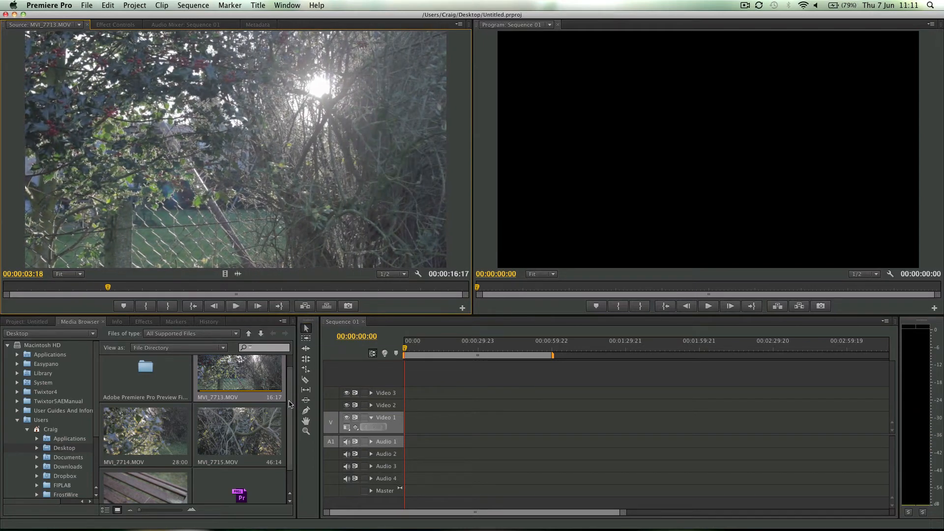
mouse_move(145, 485)
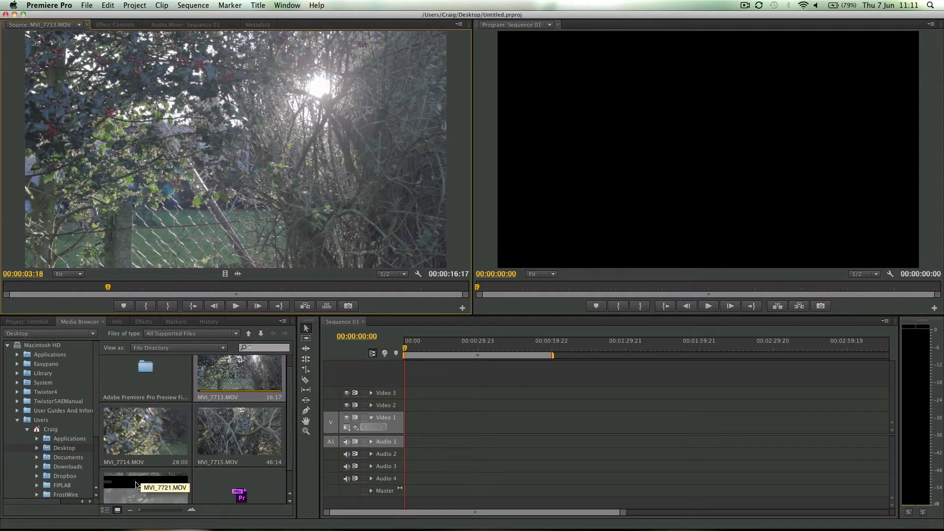
Import the selected clips MVI_7713, 7714, 7715 and 7721 into the project.
right_click(146, 428)
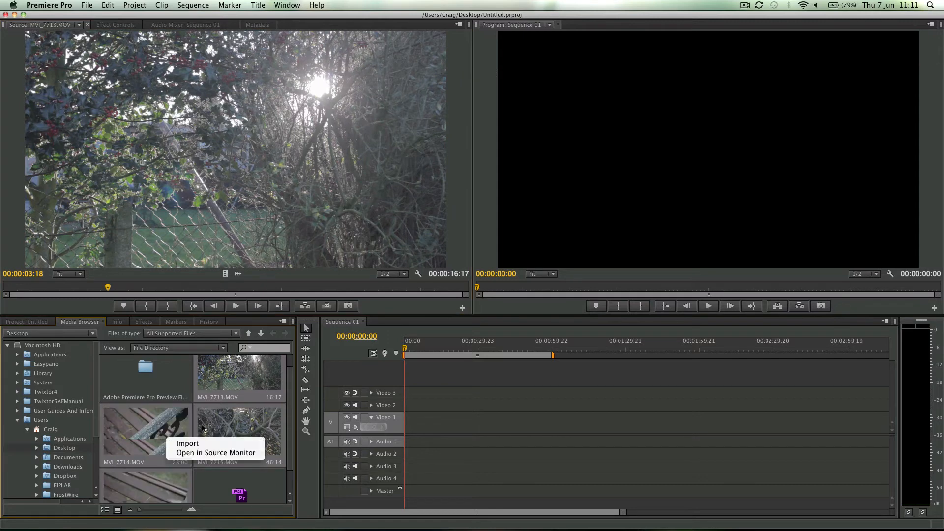
left_click(187, 444)
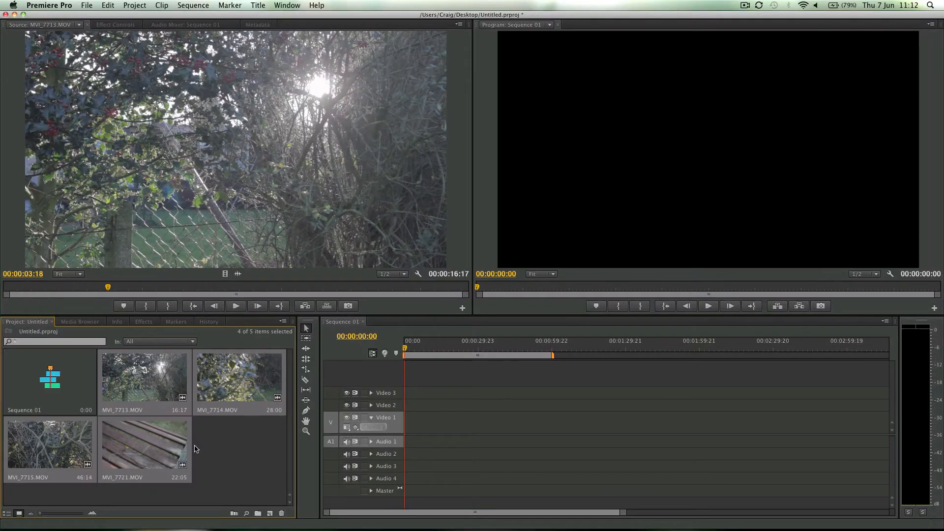
mouse_move(247, 466)
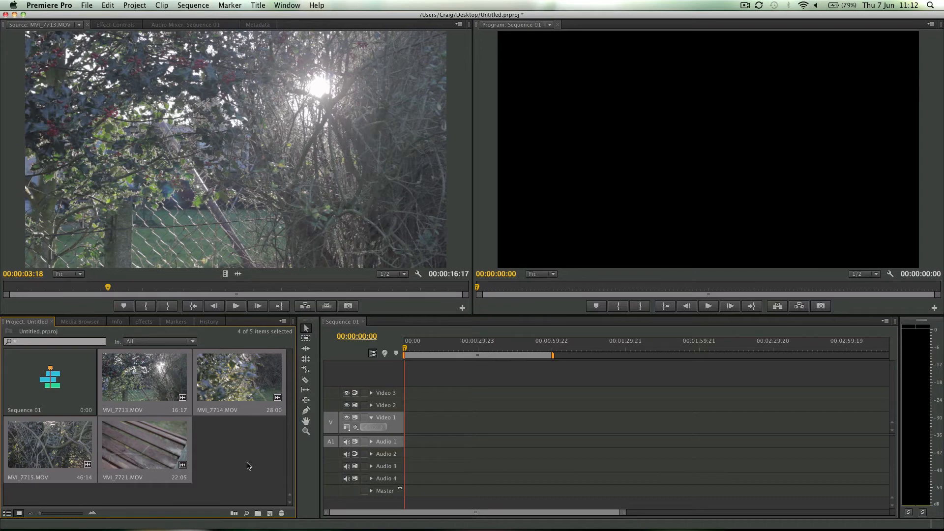
left_click(247, 466)
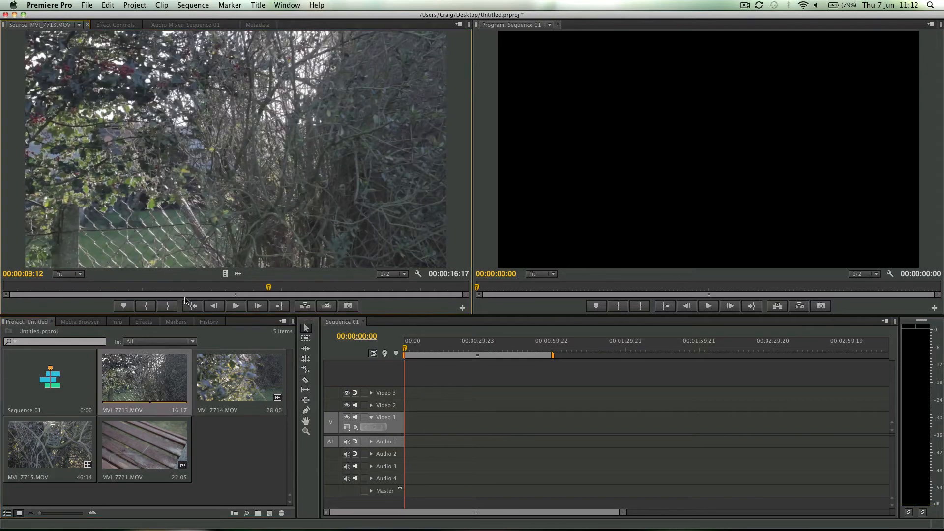
left_click_drag(268, 288, 162, 287)
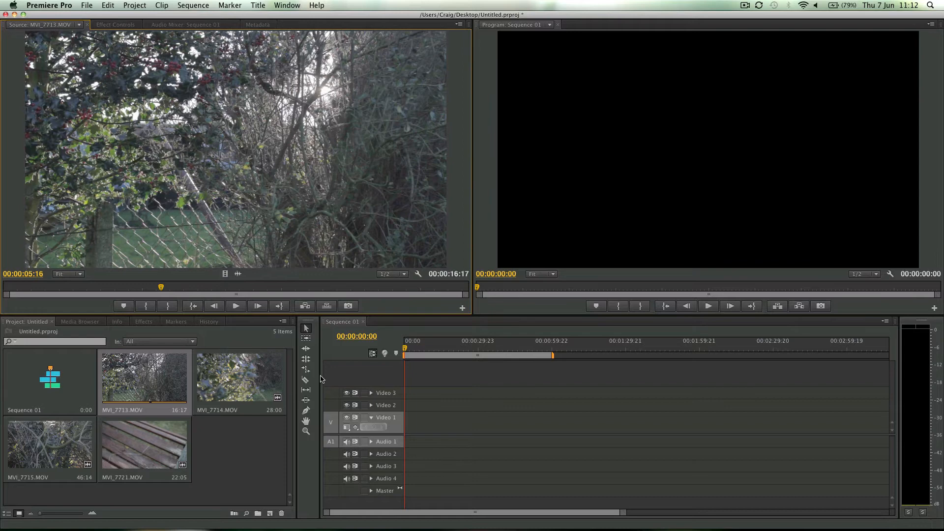
mouse_move(301, 450)
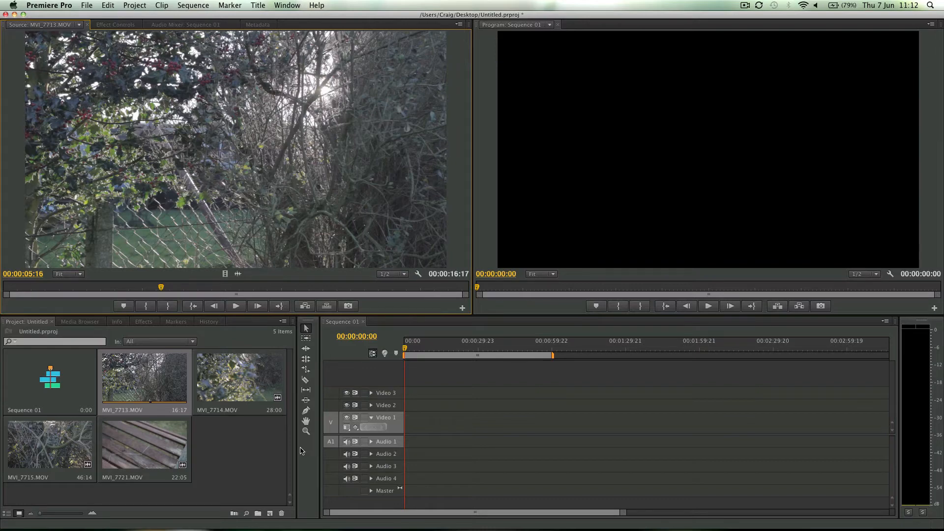
mouse_move(250, 453)
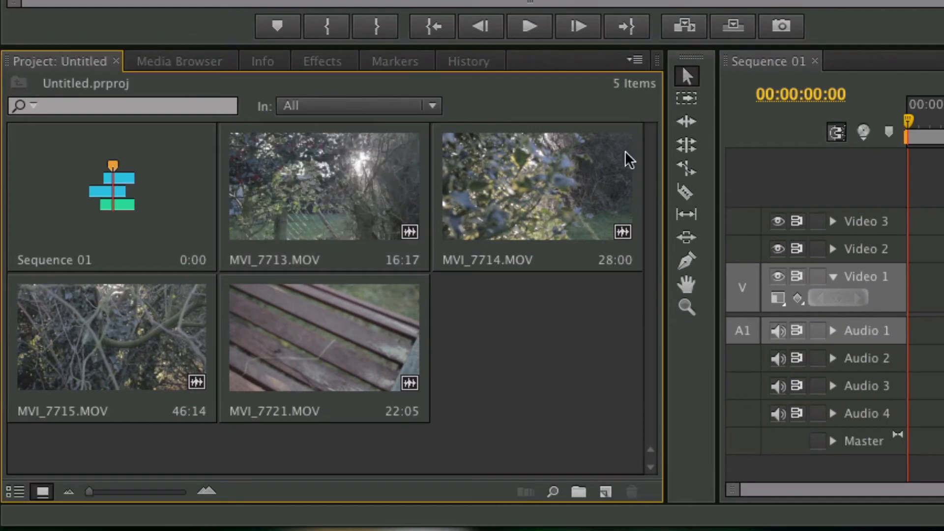
Show the Project panel menu and dismiss it, leaving MVI_7721.MOV unchanged.
left_click(631, 60)
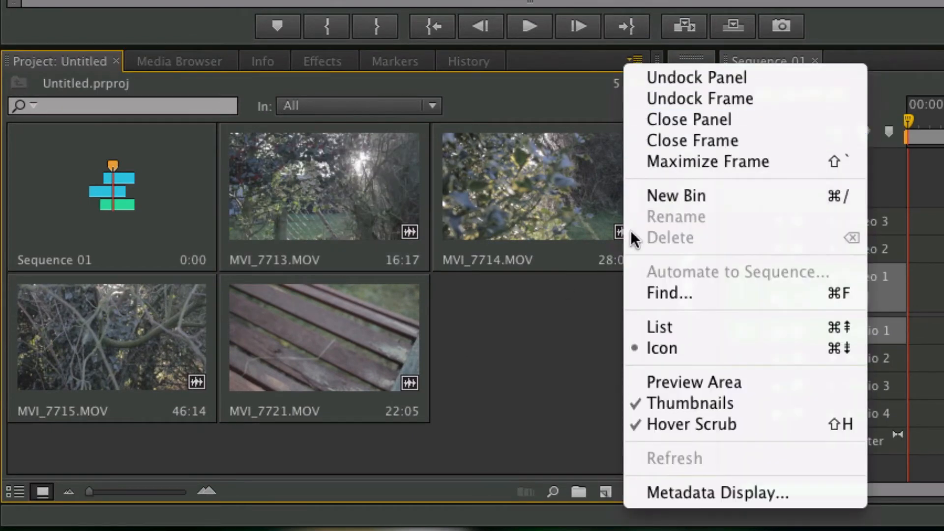
left_click(492, 354)
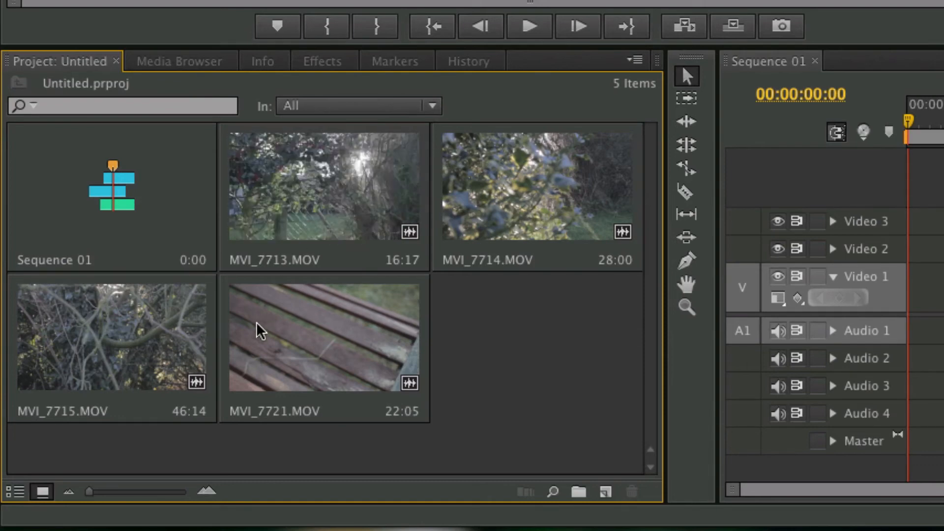
mouse_move(322, 336)
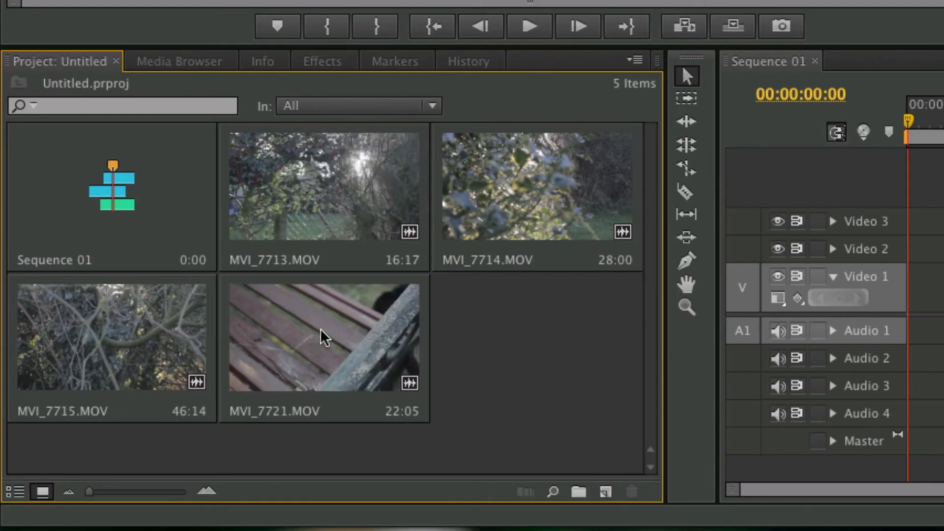
mouse_move(274, 337)
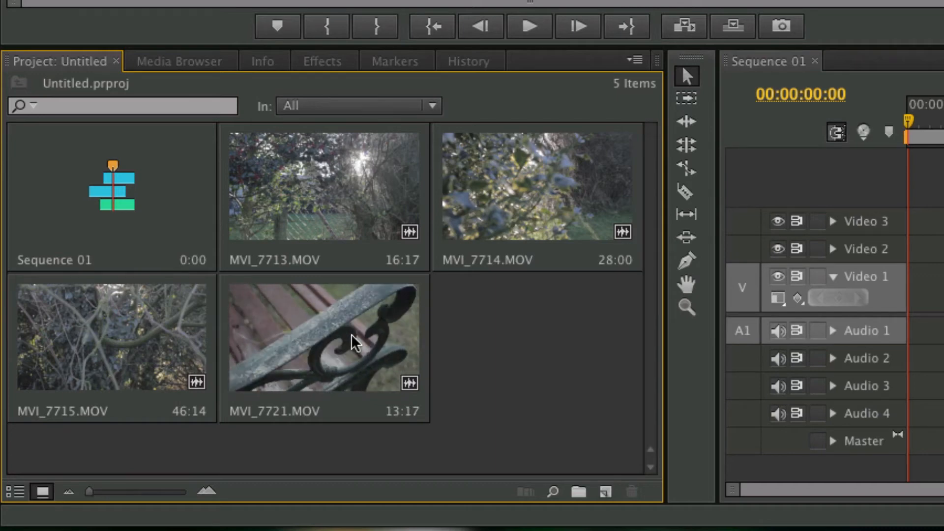
mouse_move(355, 343)
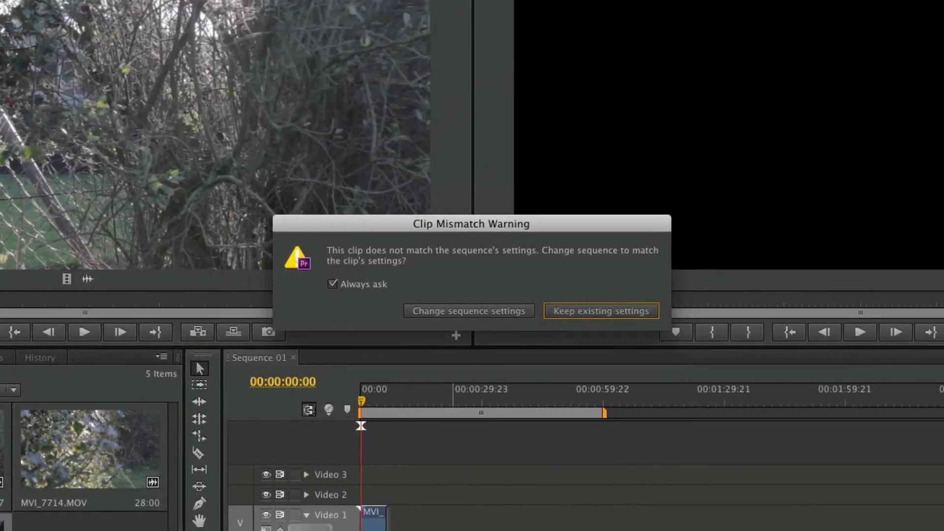
mouse_move(467, 259)
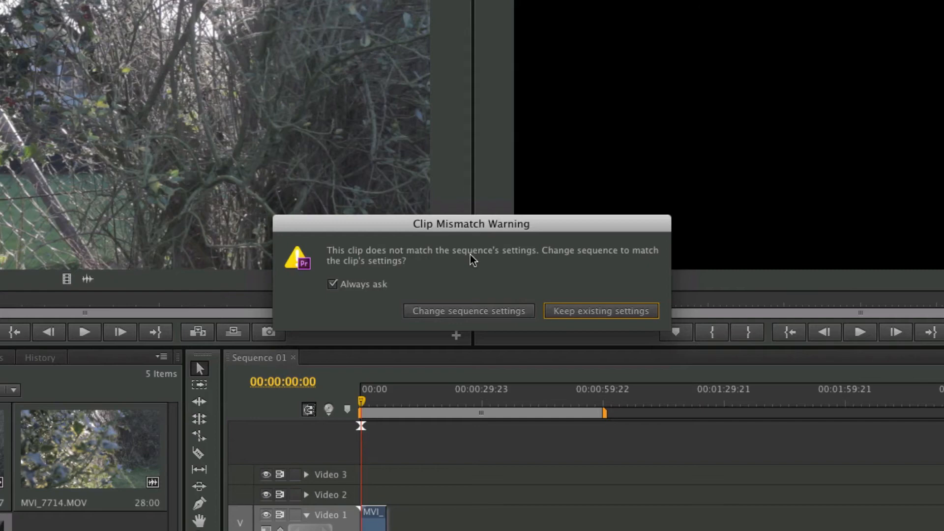
mouse_move(401, 457)
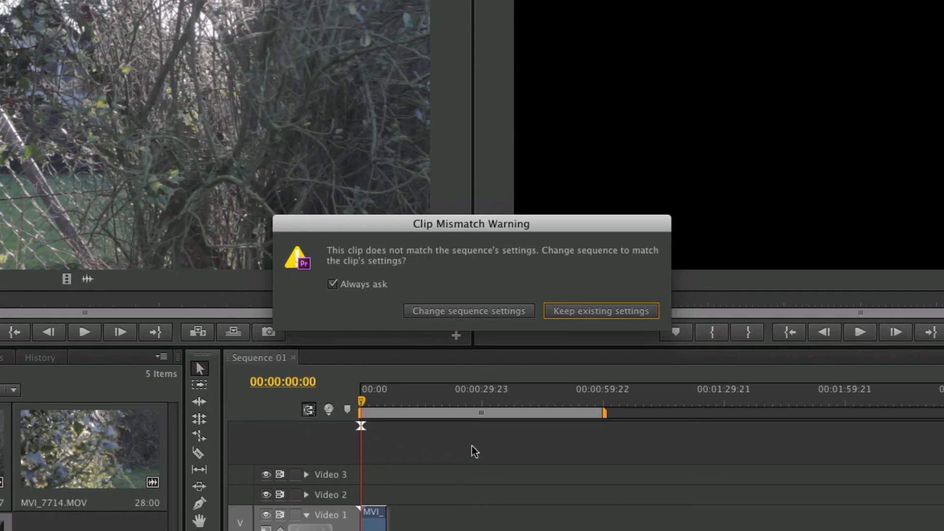
mouse_move(457, 337)
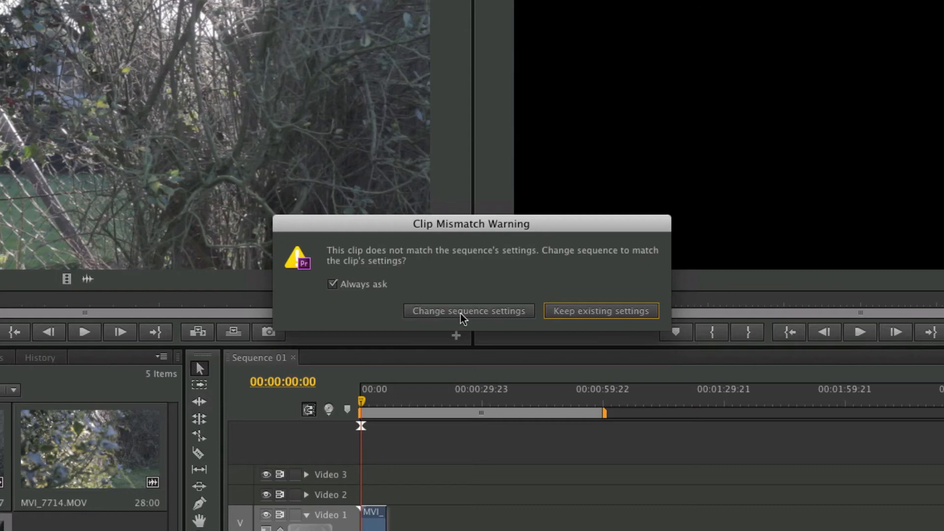
mouse_move(441, 322)
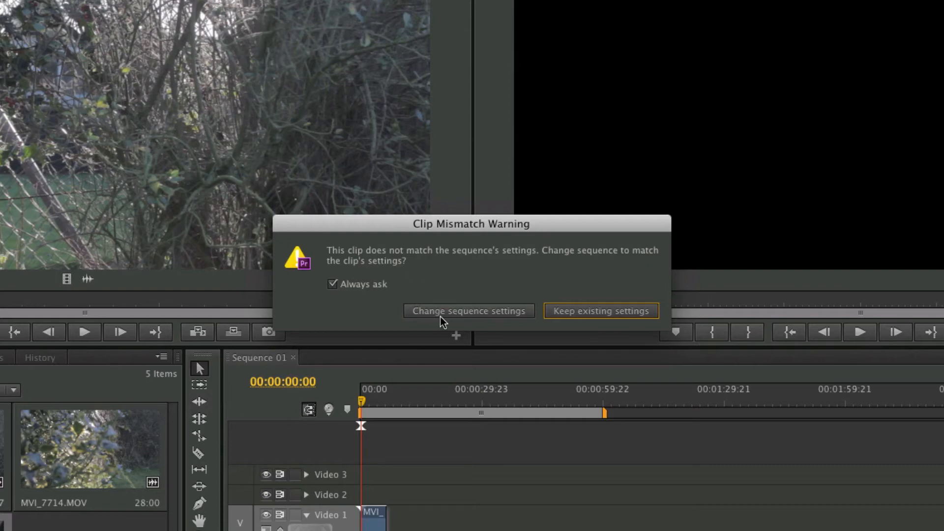
Accept Change sequence settings so Sequence 01 matches the MVI_7721 clip.
left_click(600, 310)
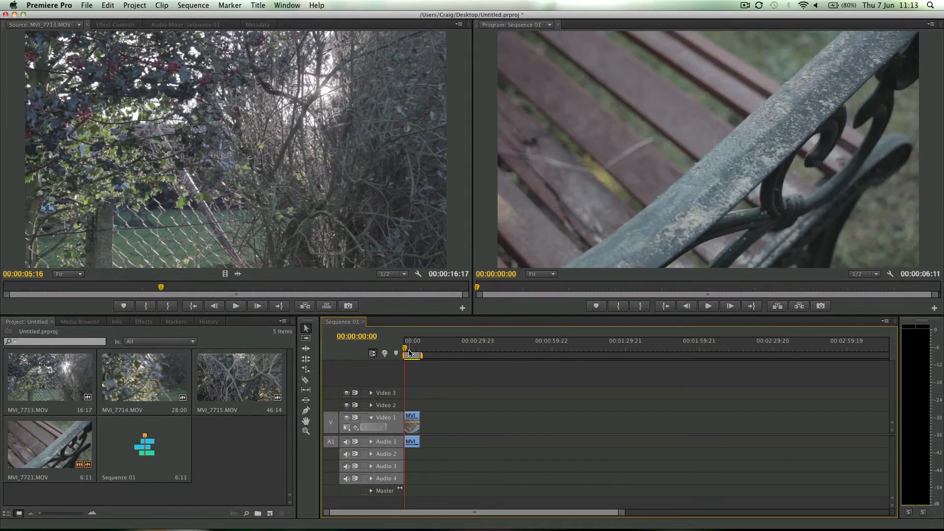
mouse_move(412, 354)
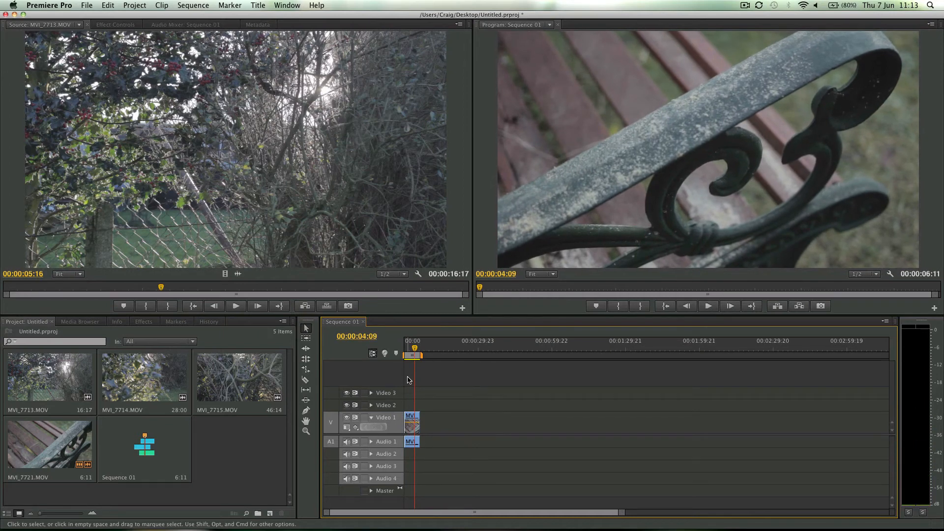
mouse_move(374, 377)
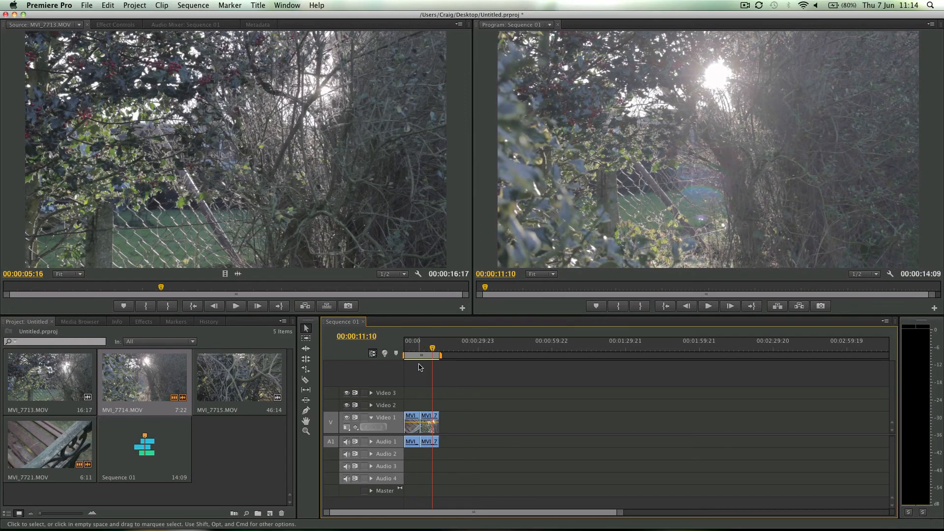
mouse_move(644, 369)
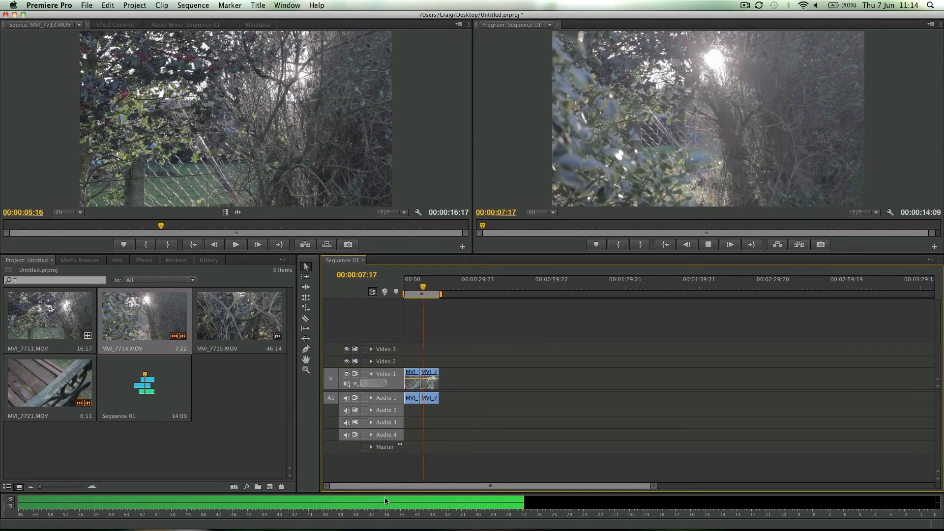
Start the Source Monitor's Button Editor to customize its playback controls.
left_click(462, 246)
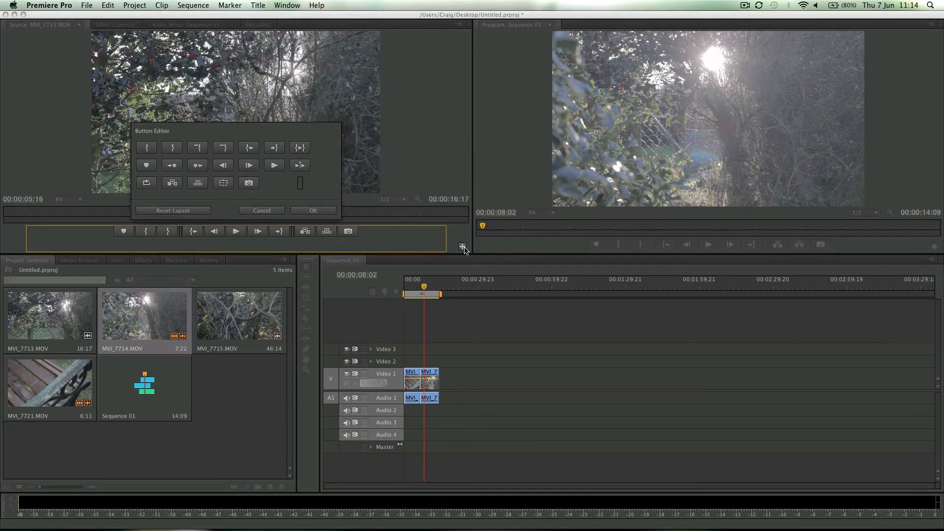